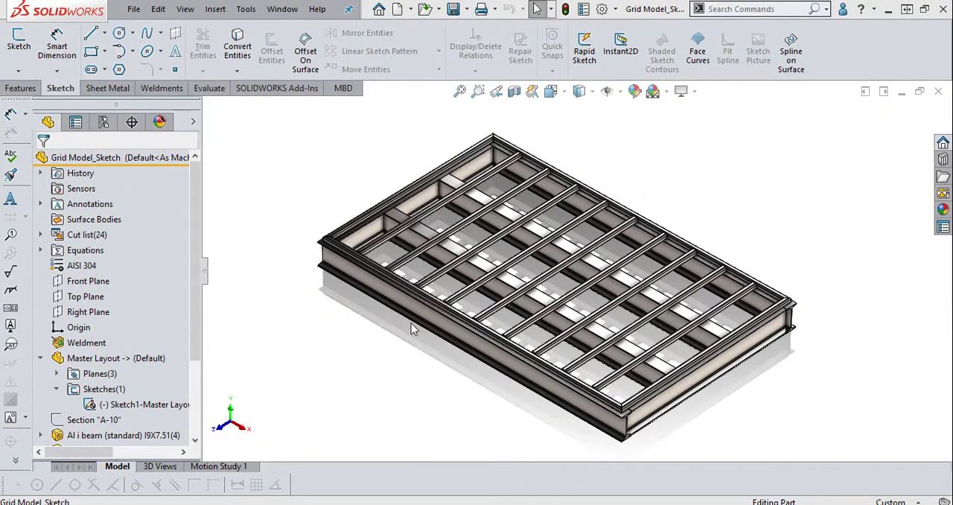
# Review the frame, edit its Master Layout sketch, then switch to the Part4 window with the inserted layout.
pyautogui.click(525, 298)
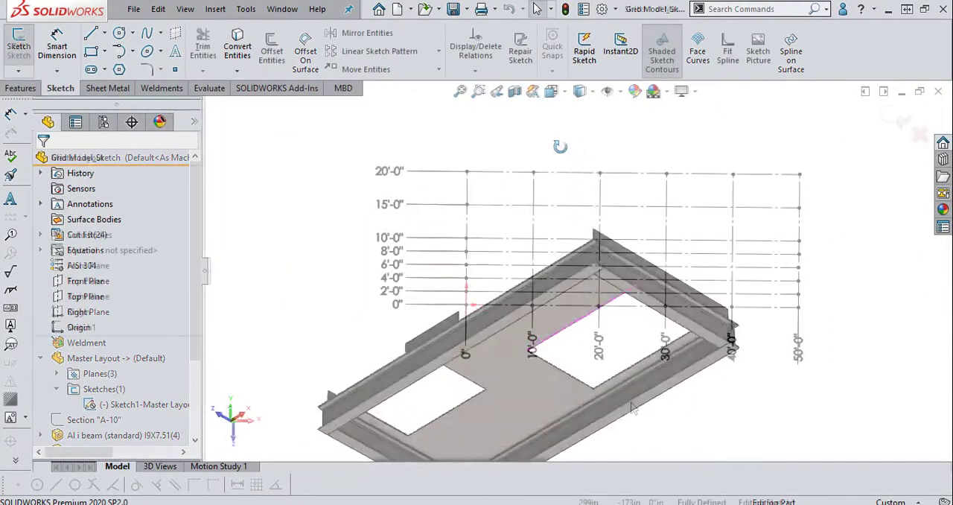
pyautogui.doubleClick(143, 405)
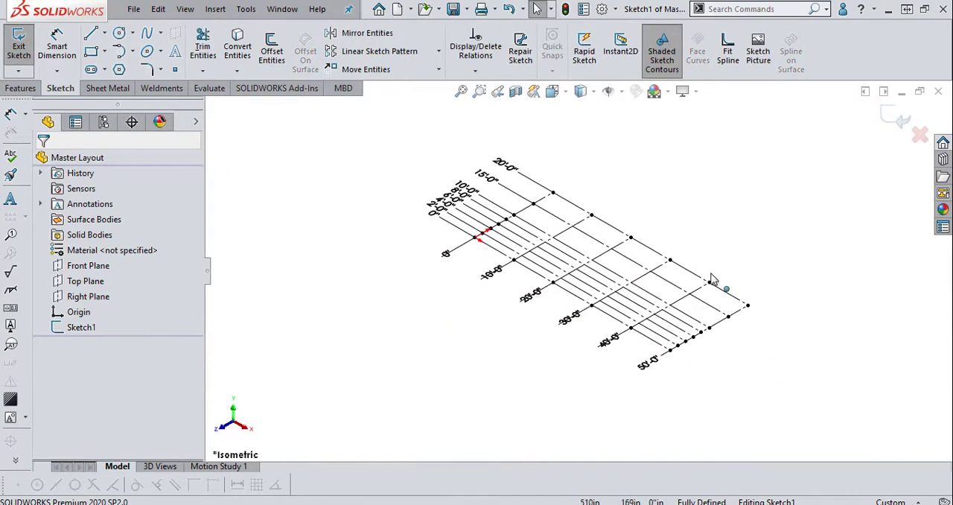
pyautogui.click(18, 45)
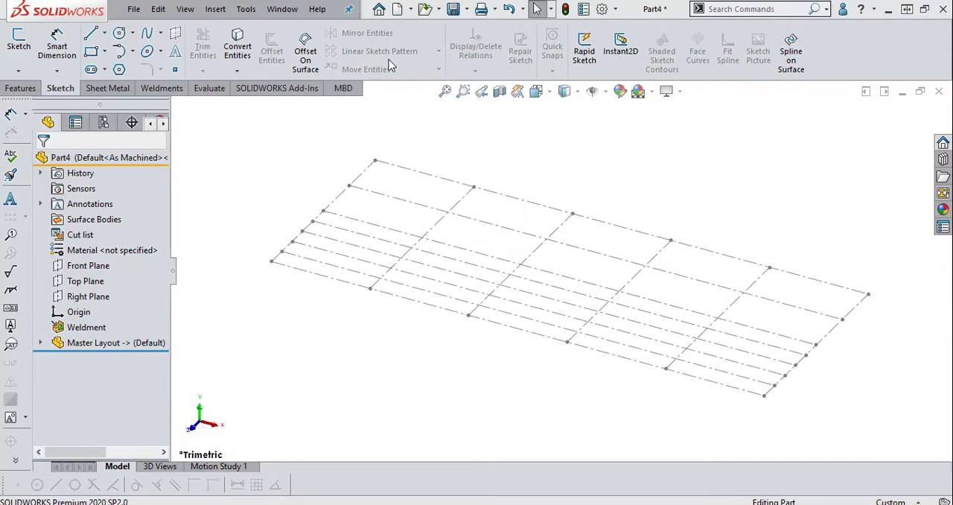
# Start a new blank part and insert the Master Layout part at its origin.
pyautogui.click(399, 9)
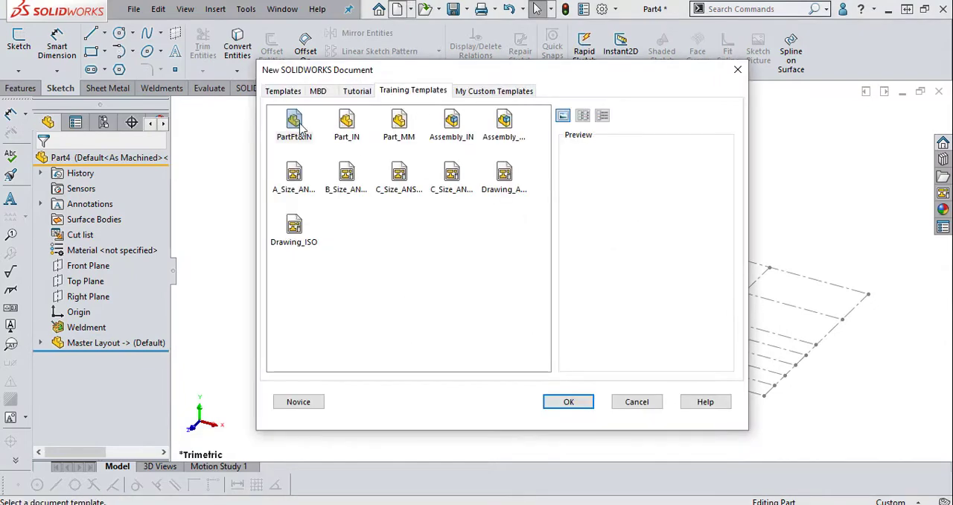
pyautogui.click(569, 402)
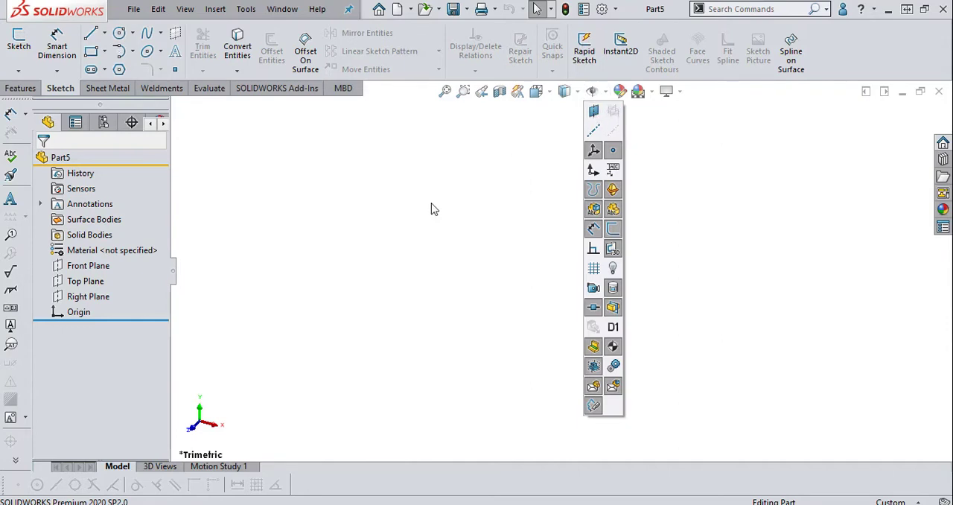
pyautogui.click(214, 9)
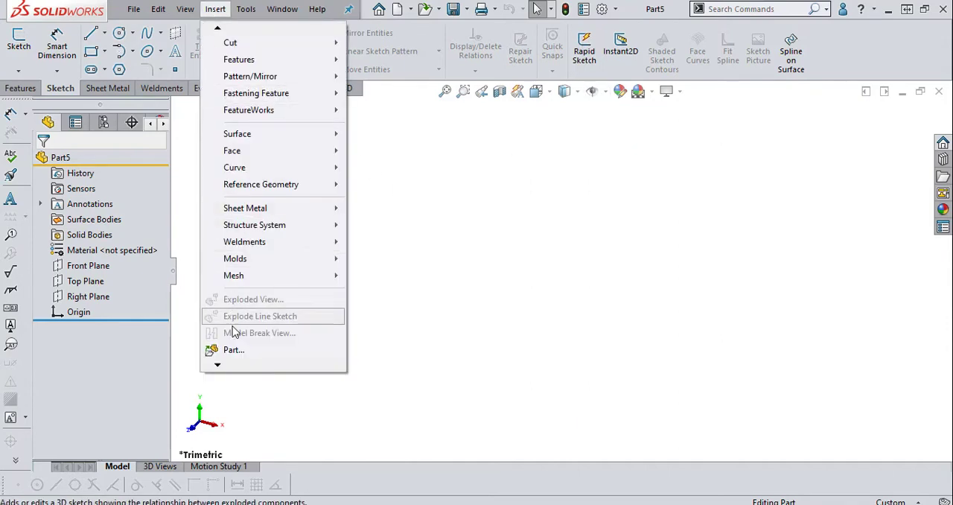
pyautogui.click(232, 349)
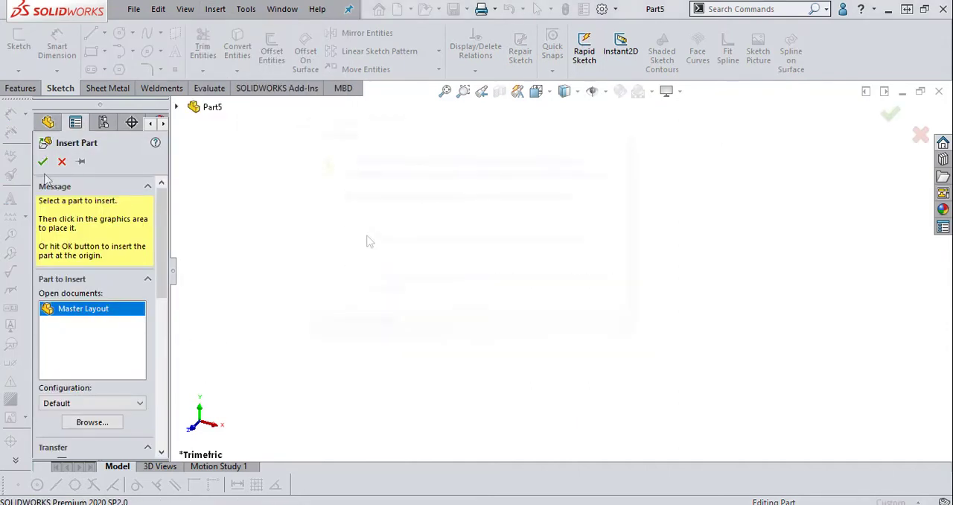
pyautogui.click(42, 161)
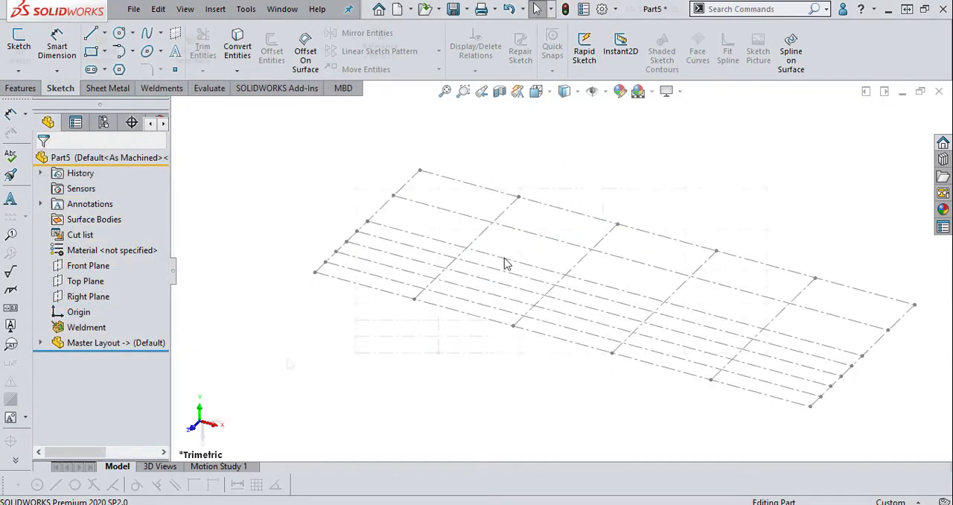
# On the Top Plane, sketch a closed four-line square snapped to the layout grid points.
pyautogui.click(85, 280)
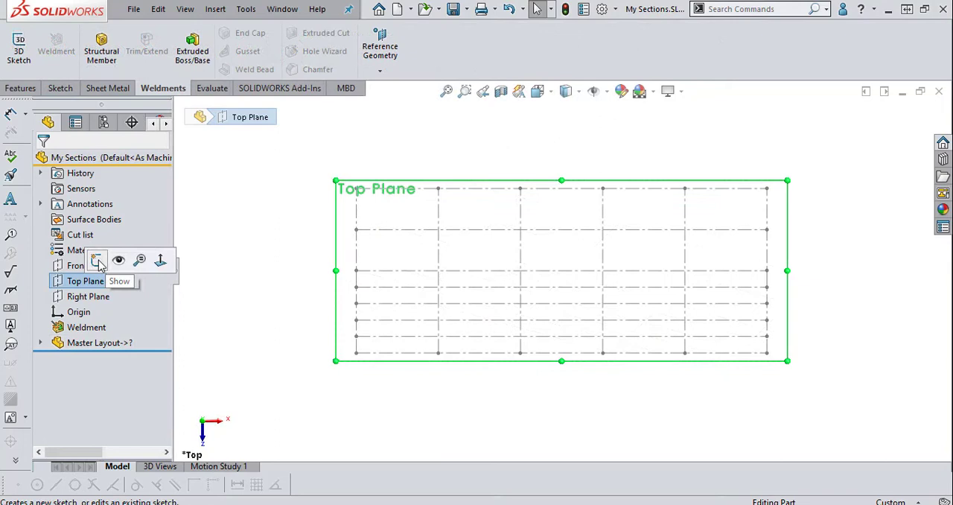
pyautogui.click(96, 260)
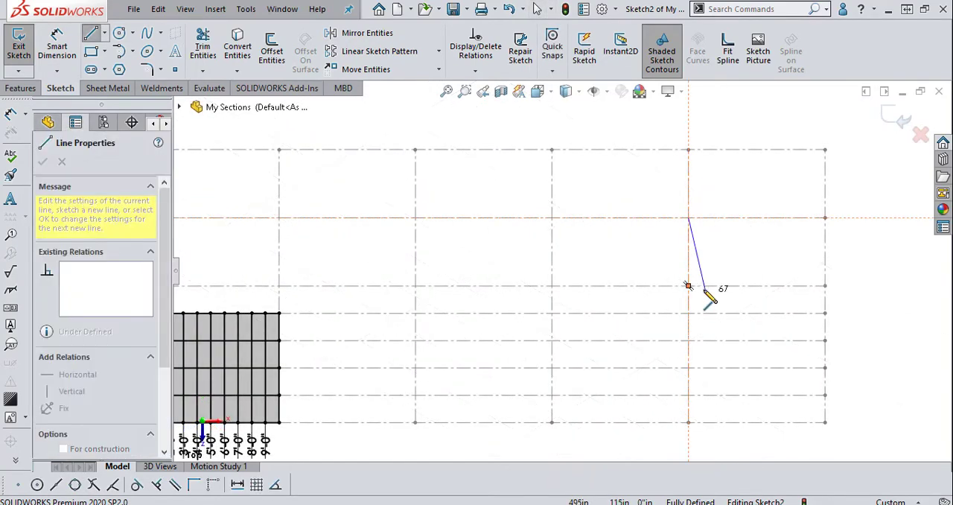
pyautogui.moveTo(551, 286)
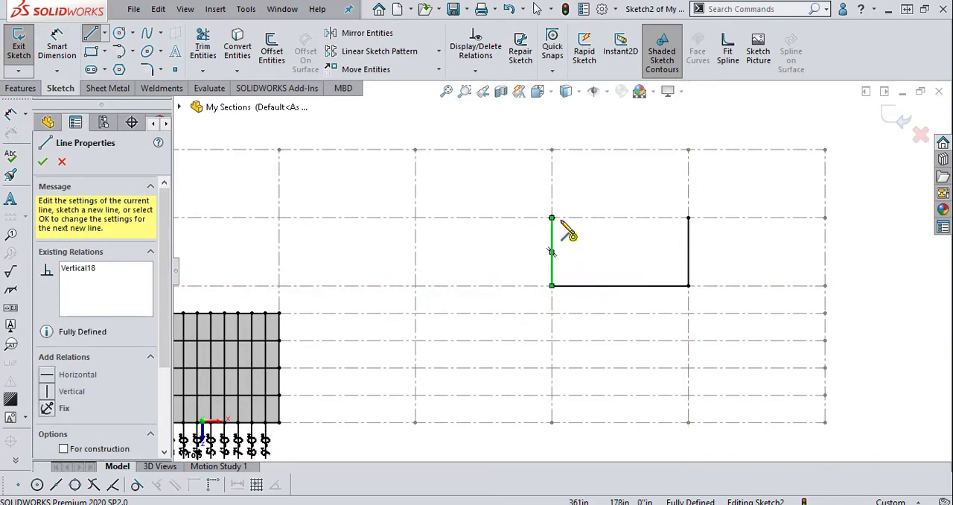
pyautogui.click(619, 217)
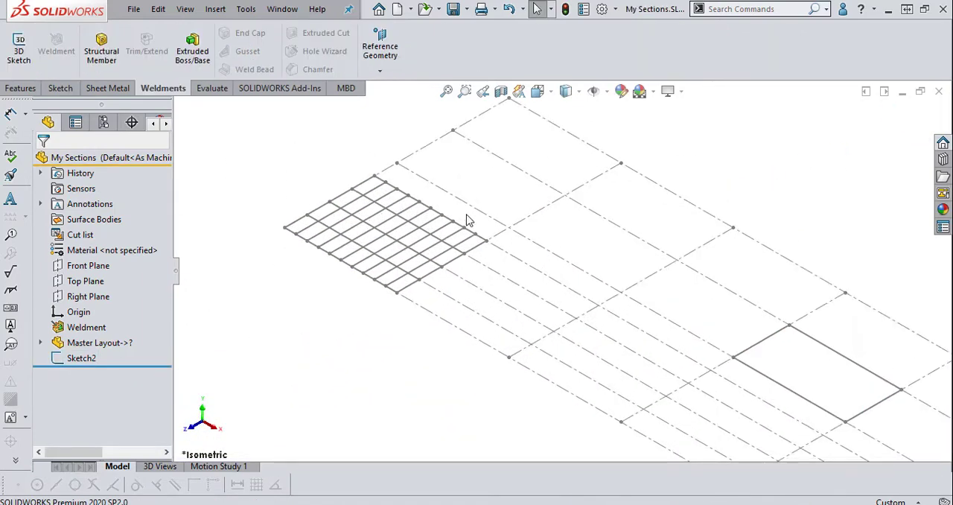
# Hide the large dashed grid and select the Master Layout sketch together with Sketch2.
pyautogui.click(42, 343)
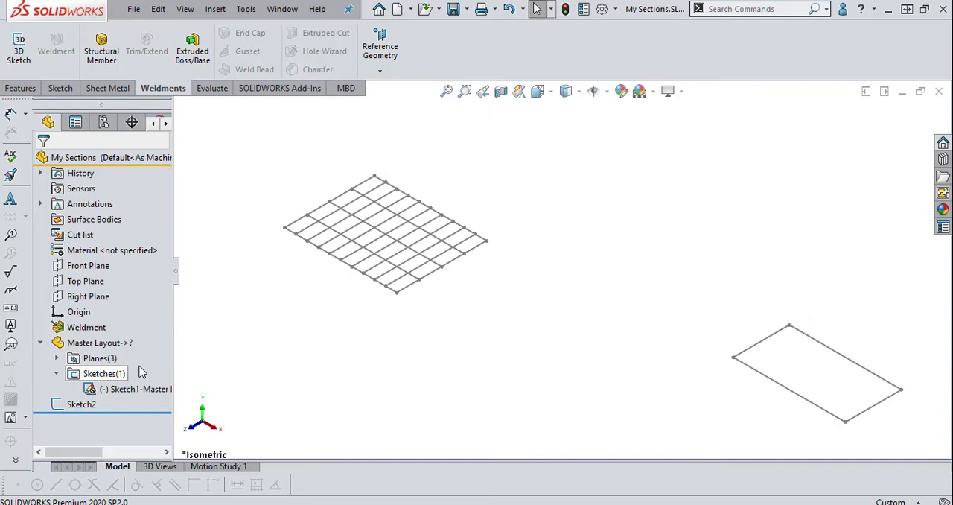
pyautogui.click(80, 404)
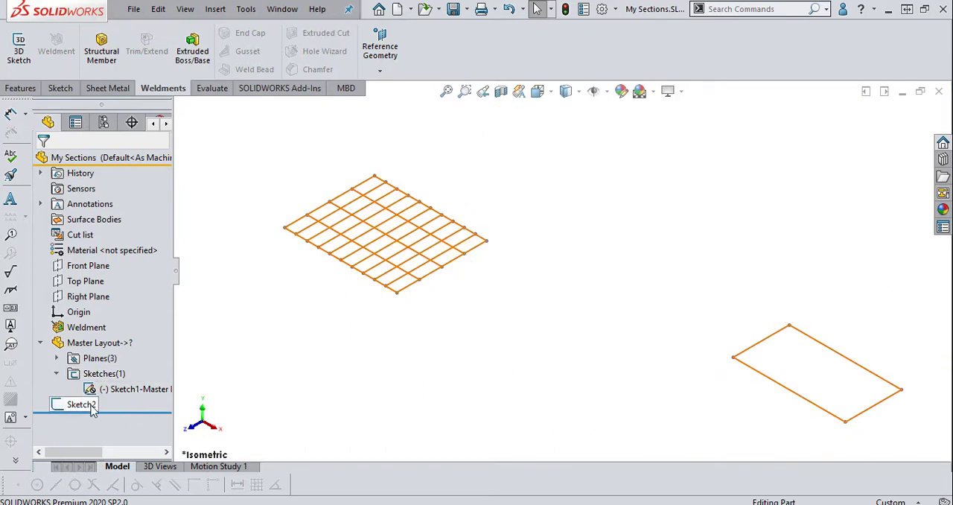
pyautogui.click(81, 403)
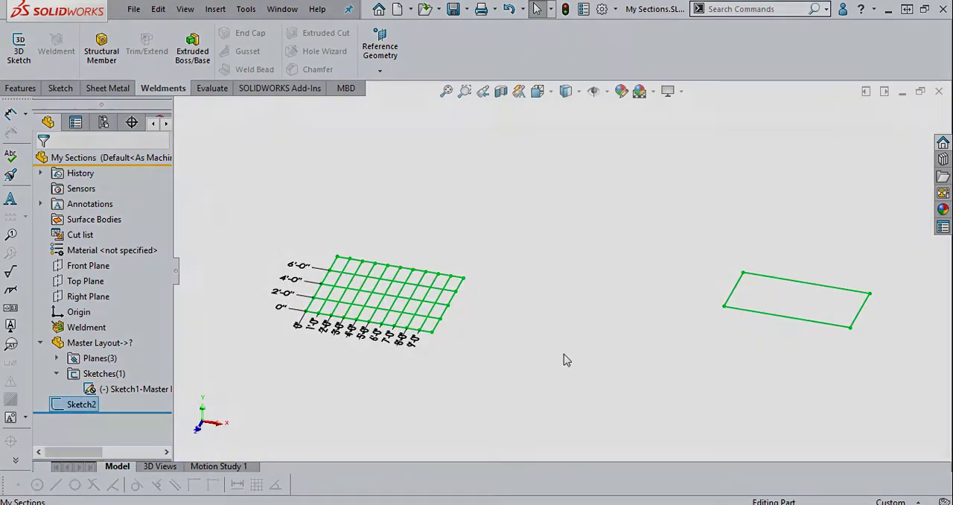
# Define an ANSI Inch W6x7.51 I-beam structural member along all four Sketch2 edges with corner treatment.
pyautogui.click(101, 47)
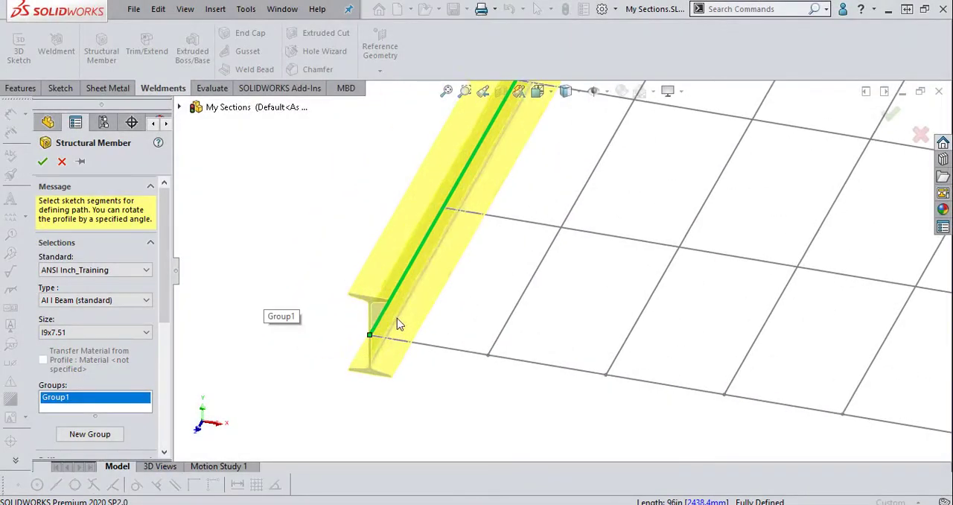
pyautogui.click(399, 328)
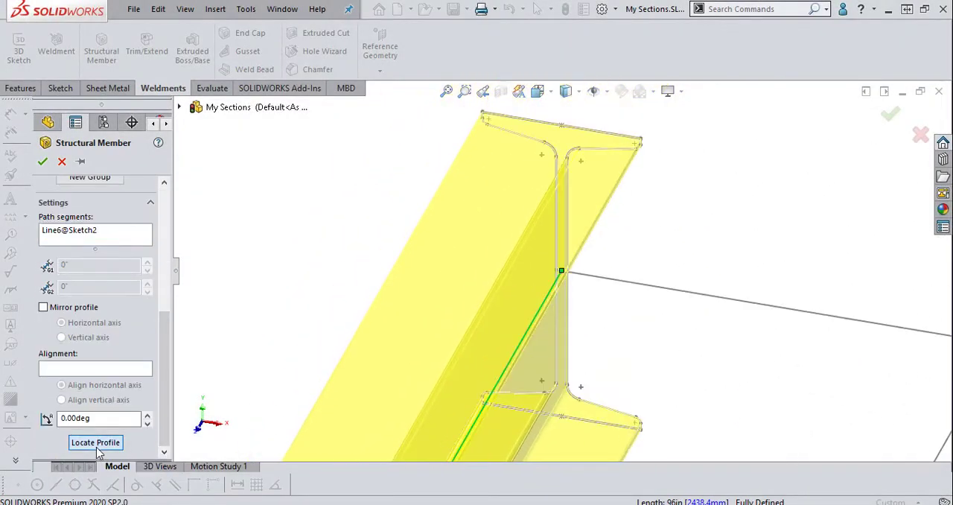
pyautogui.moveTo(581, 142)
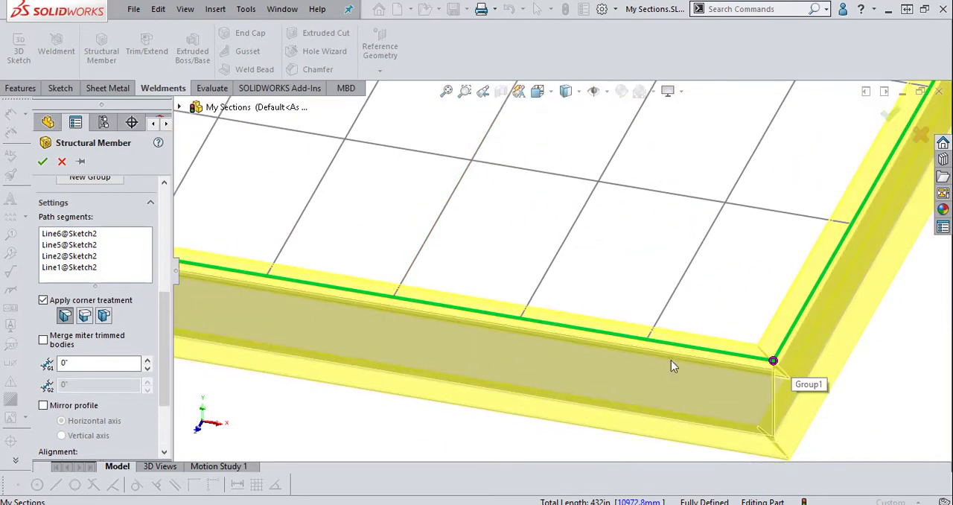
pyautogui.click(83, 316)
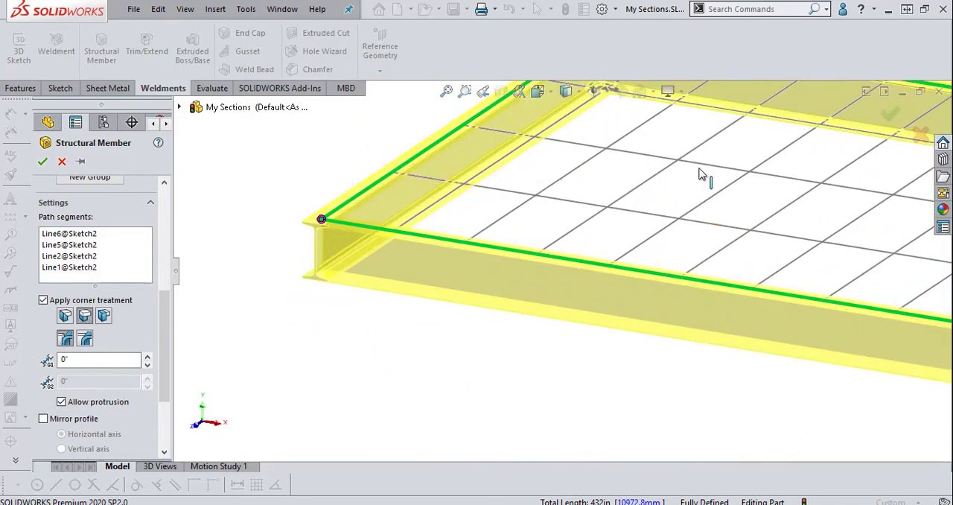
pyautogui.moveTo(700, 179); pyautogui.dragTo(567, 235)
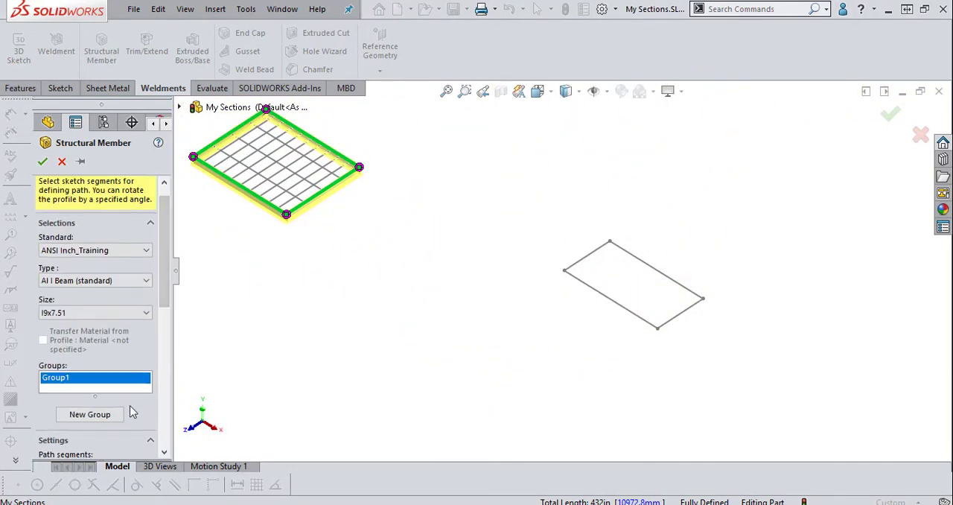
# Add Group2 of I-beams along the interior grid lines spanning the perimeter frame.
pyautogui.click(89, 414)
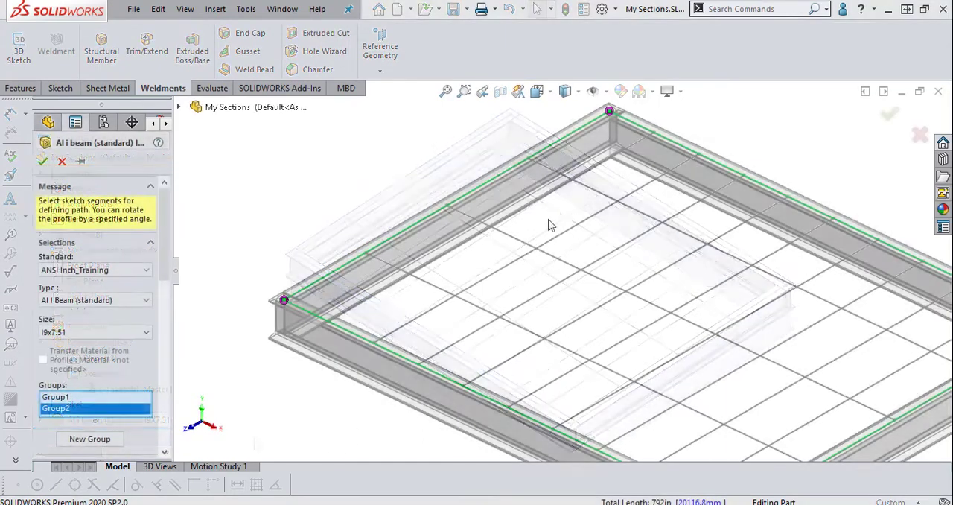
pyautogui.click(89, 438)
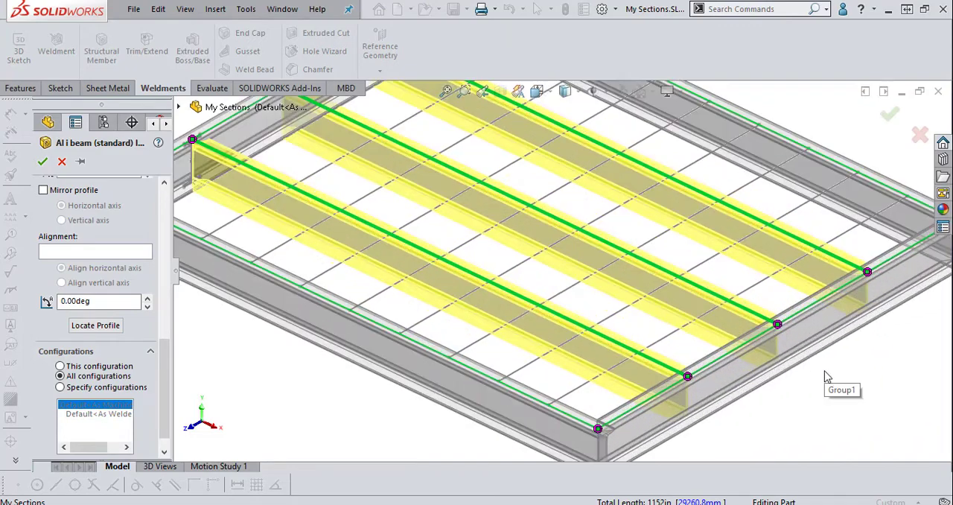
pyautogui.click(42, 161)
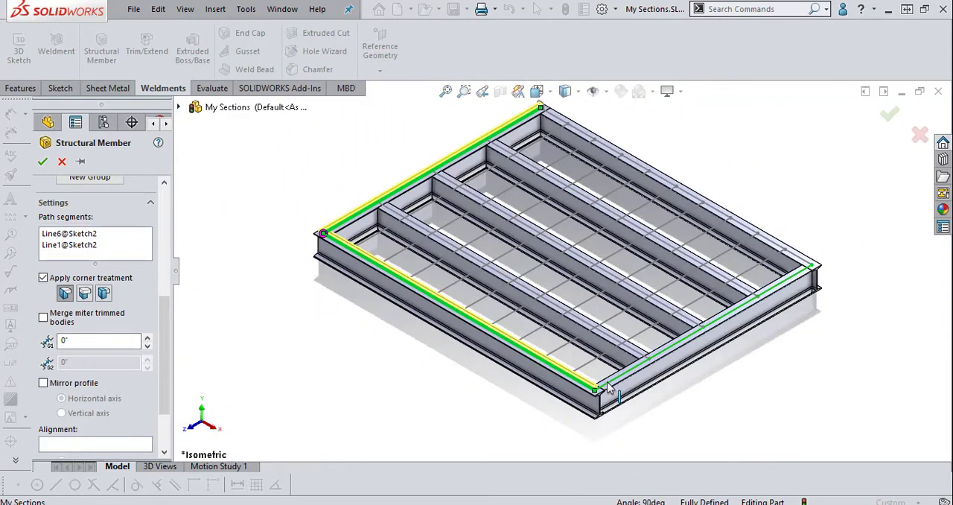
# Accept the TS2X2X0.25 square-tube members to finish the weldment, then begin editing the sheet-metal sketch.
pyautogui.rightClick(608, 387)
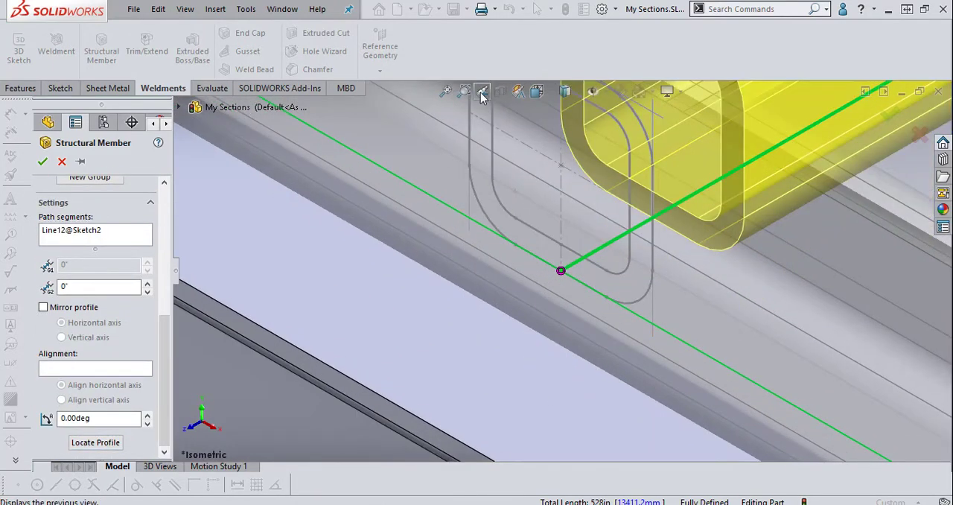
pyautogui.click(483, 91)
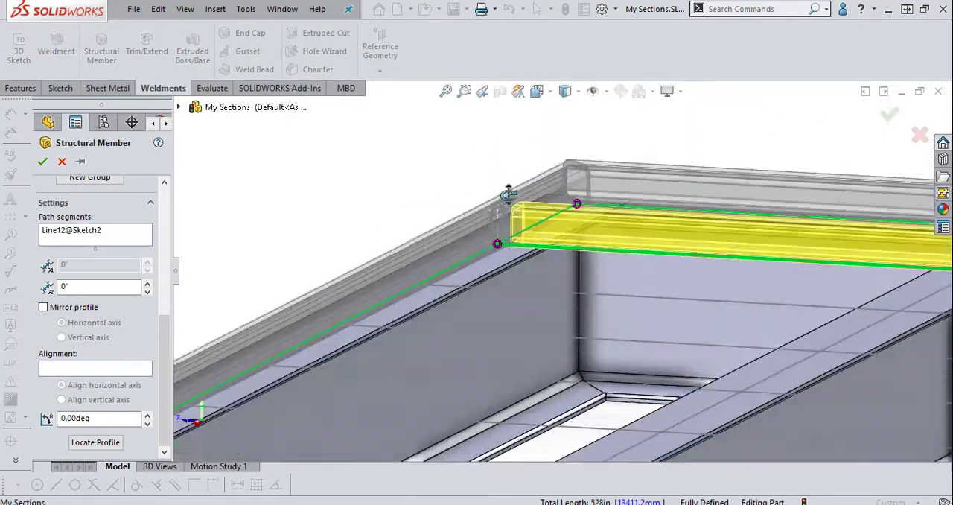
pyautogui.click(42, 161)
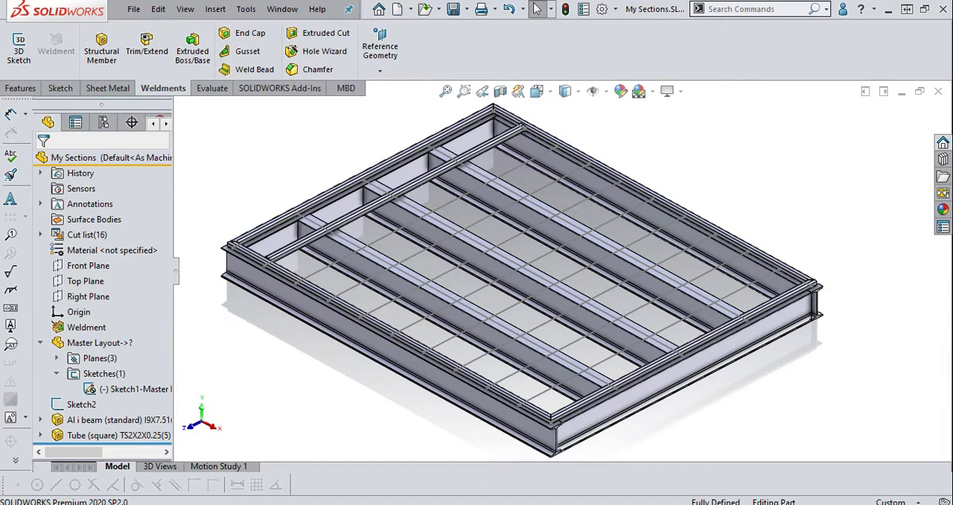
pyautogui.click(107, 88)
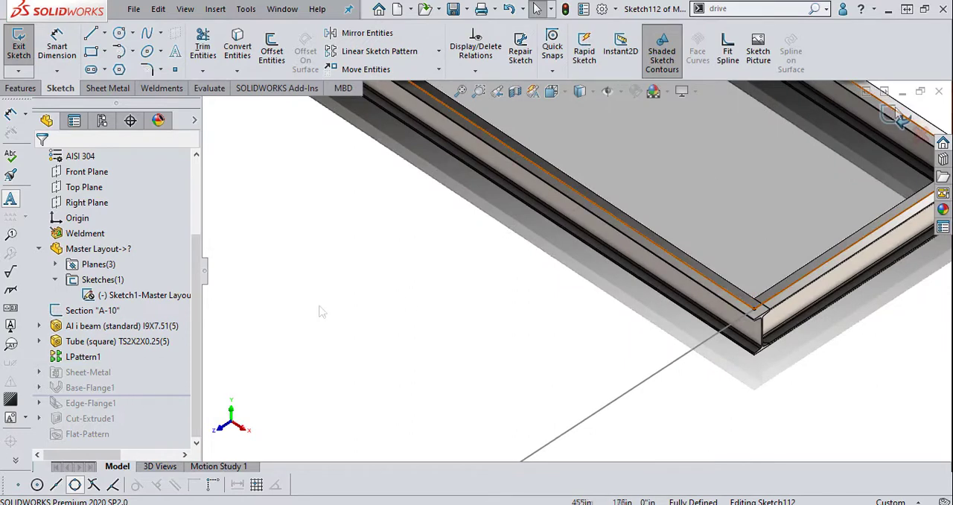
# Exit the sketch and roll the feature tree forward past Edge-Flange1 to restore the rim walls.
pyautogui.click(111, 88)
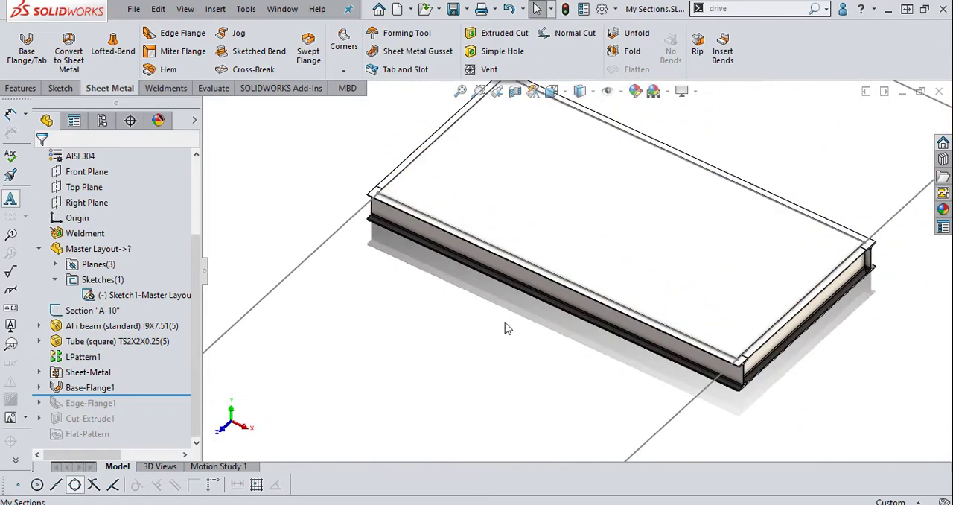
pyautogui.click(80, 155)
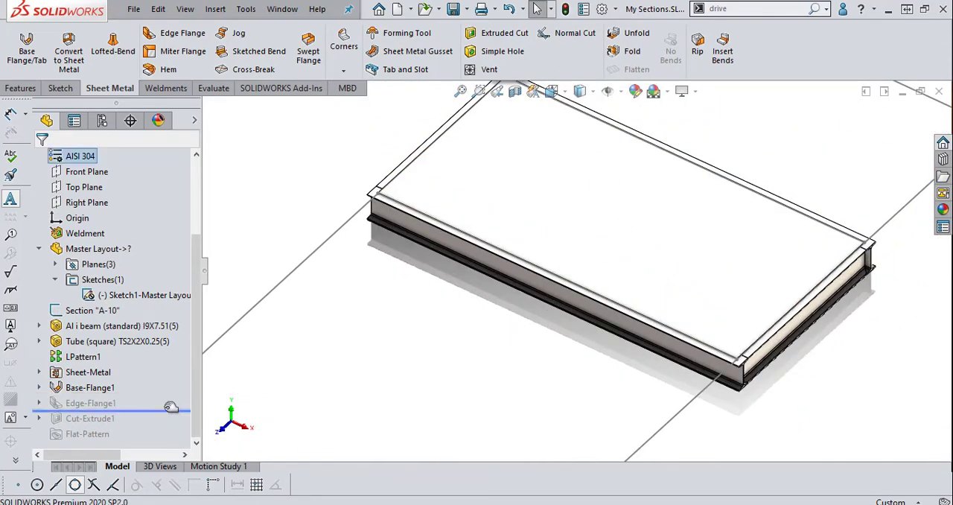
pyautogui.click(89, 402)
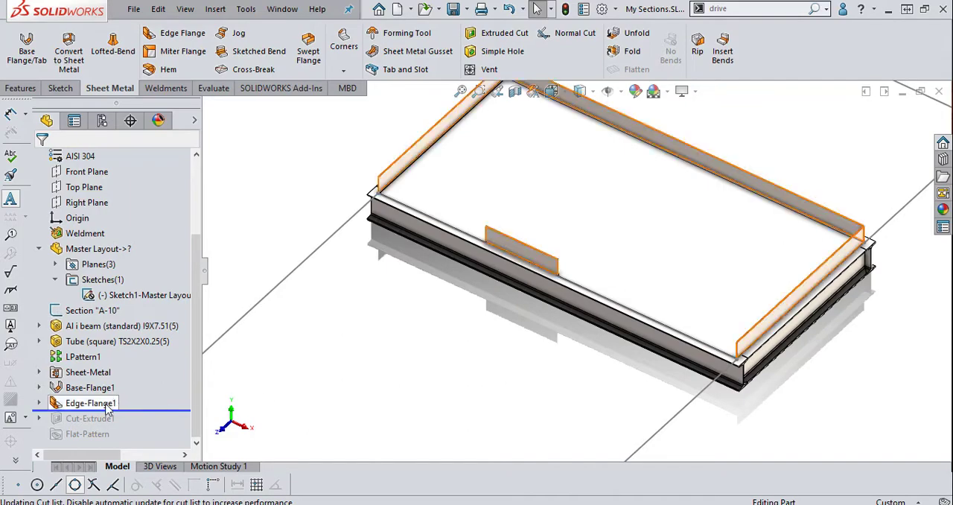
pyautogui.click(92, 402)
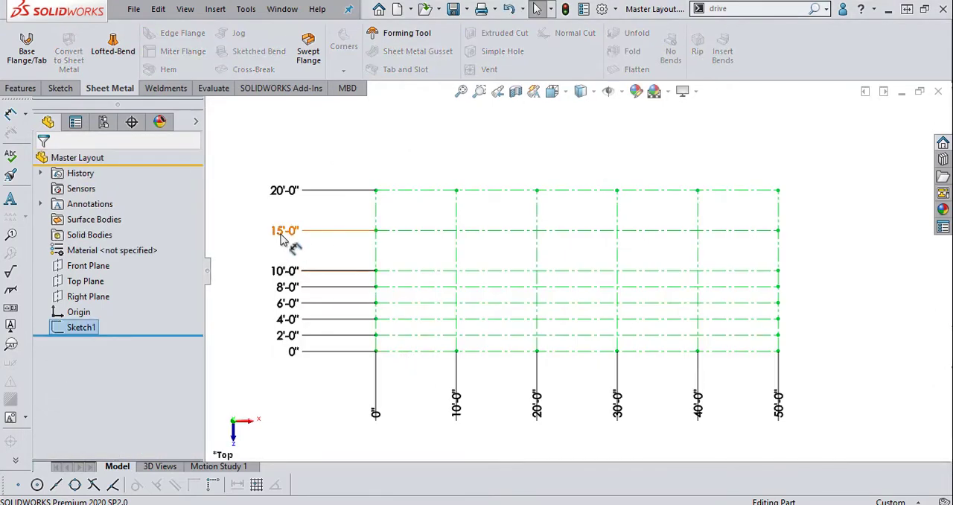
# Change the 15'-0" grid row to 17'-0" and a column line to 25'-0", then exit the layout sketch.
pyautogui.doubleClick(284, 229)
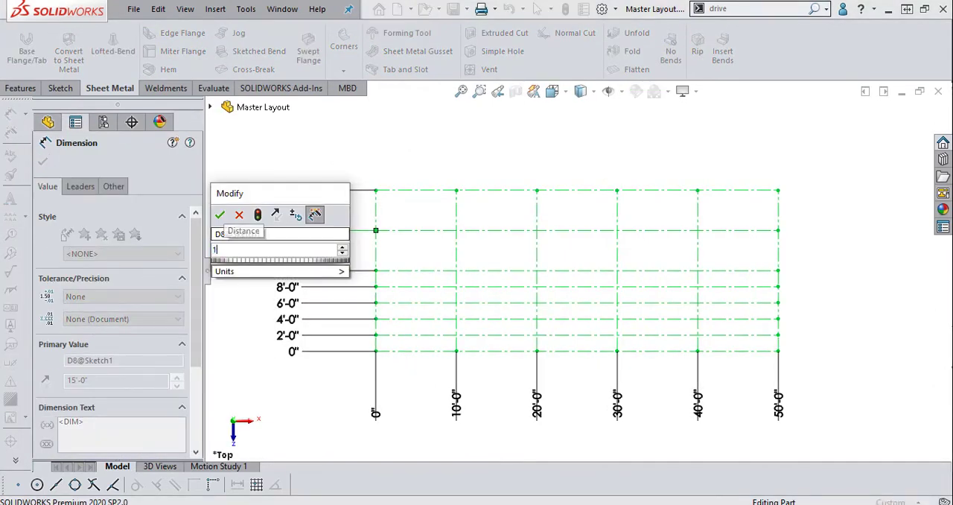
pyautogui.click(221, 215)
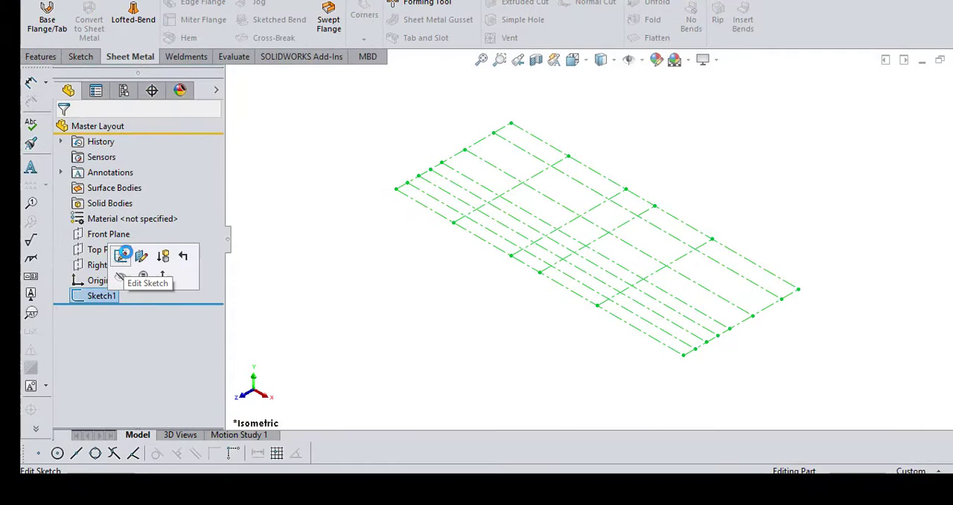
pyautogui.click(146, 283)
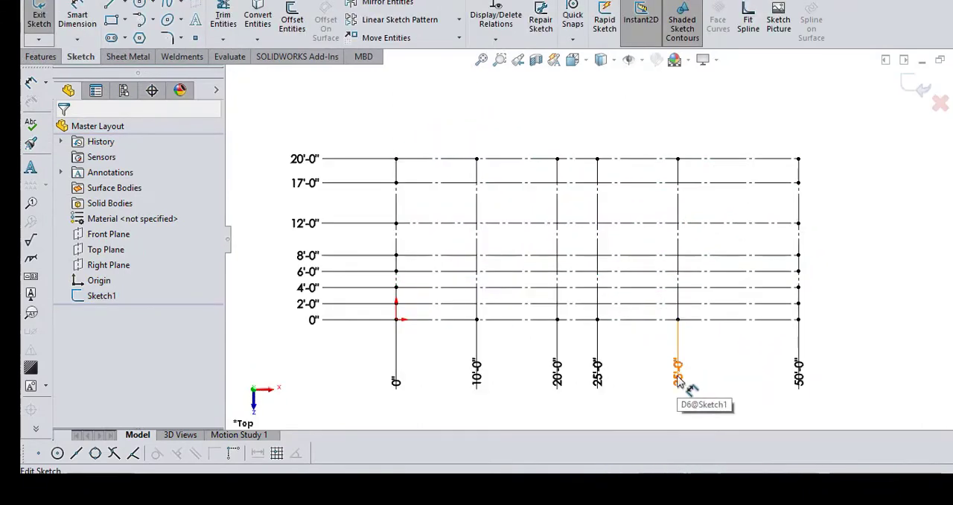
pyautogui.click(677, 364)
pyautogui.write("45'")
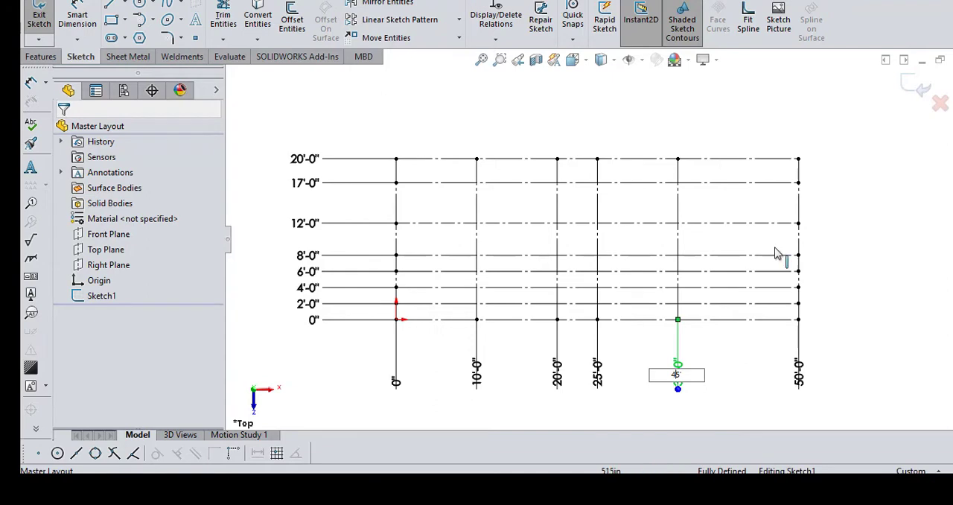
pyautogui.click(130, 57)
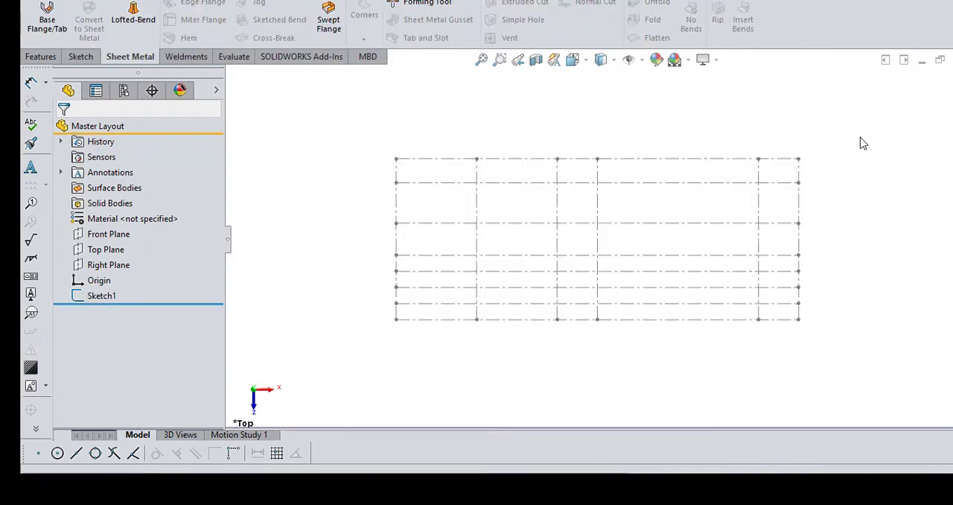
pyautogui.moveTo(846, 158)
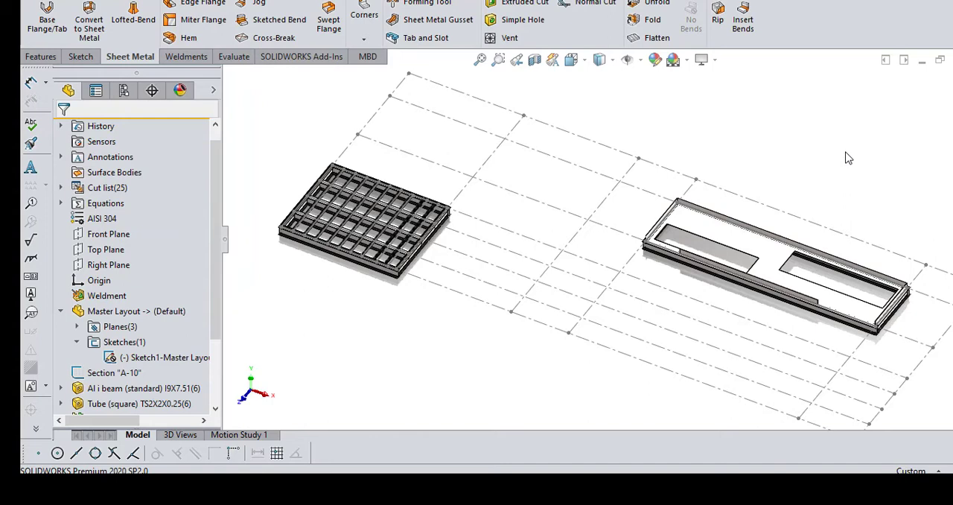
pyautogui.moveTo(598, 60)
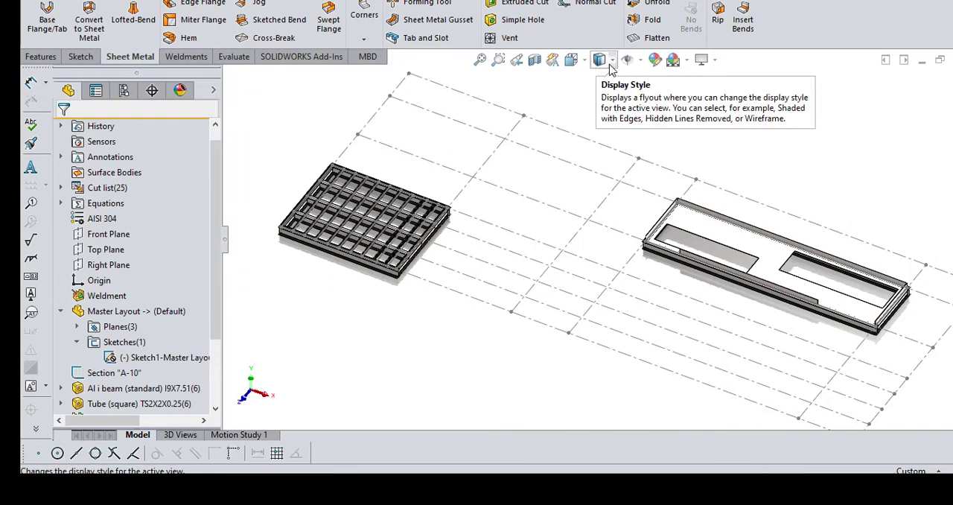
pyautogui.moveTo(612, 86)
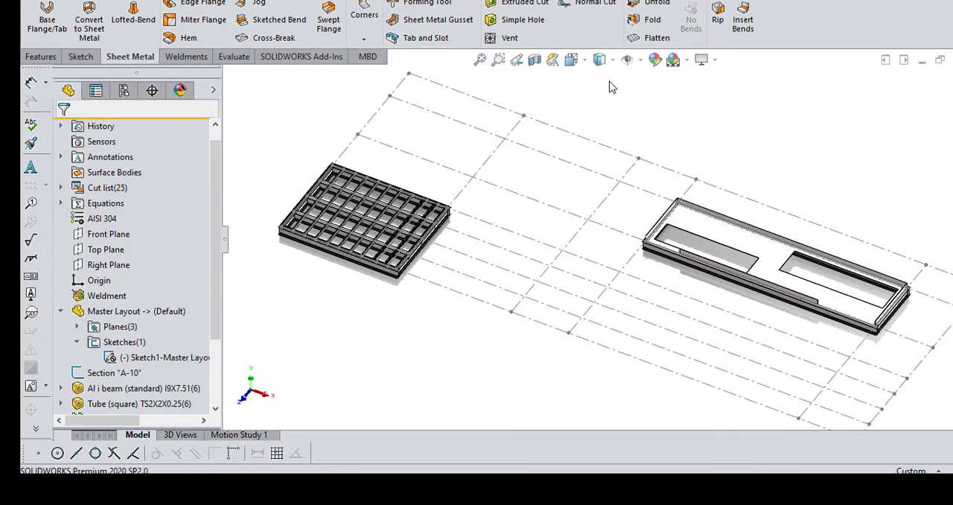